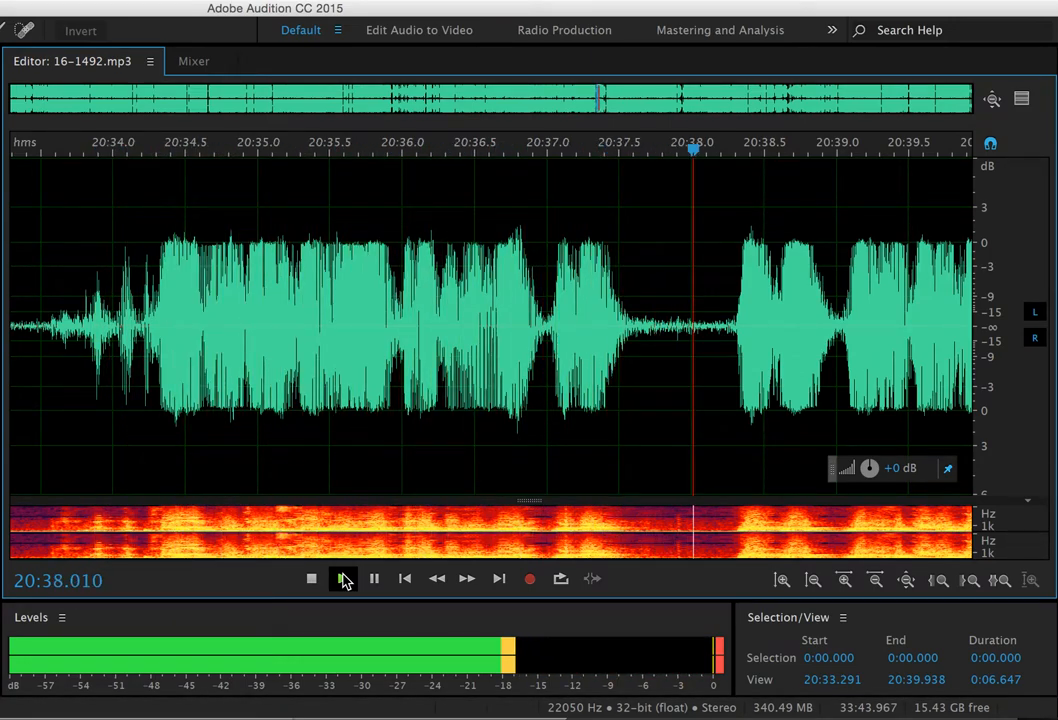
Keep 16-1492.mp3 playing in the Waveform editor from 20:38 to about 21:02
left_click(344, 578)
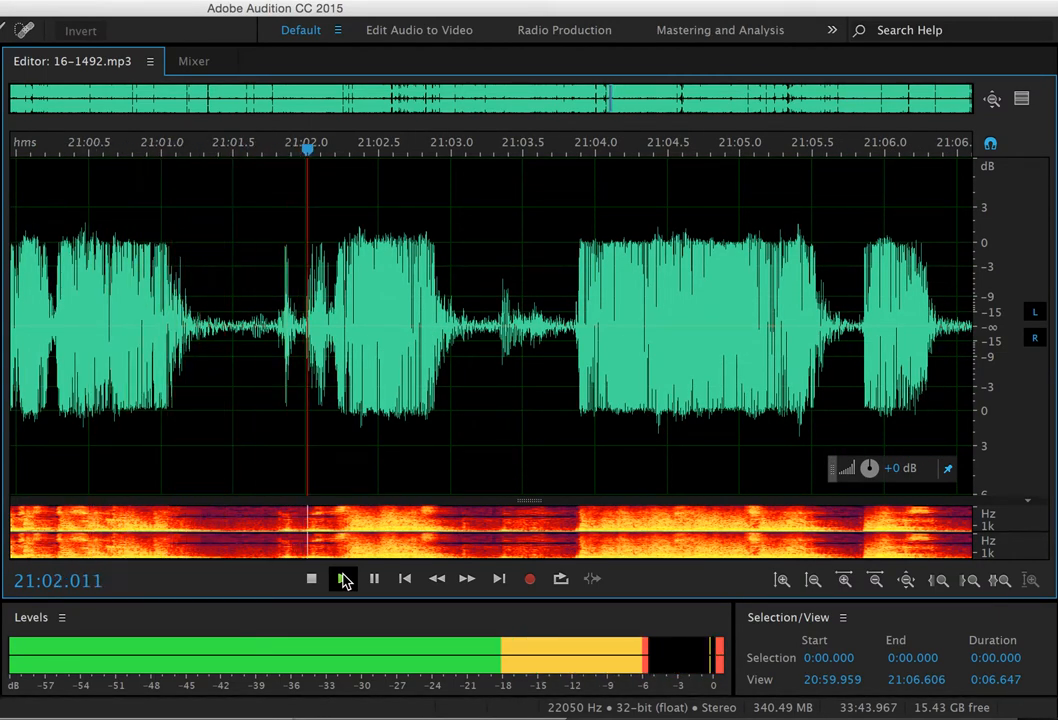
Let playback of the argument recording advance from 21:02 to about 21:40
left_click(342, 578)
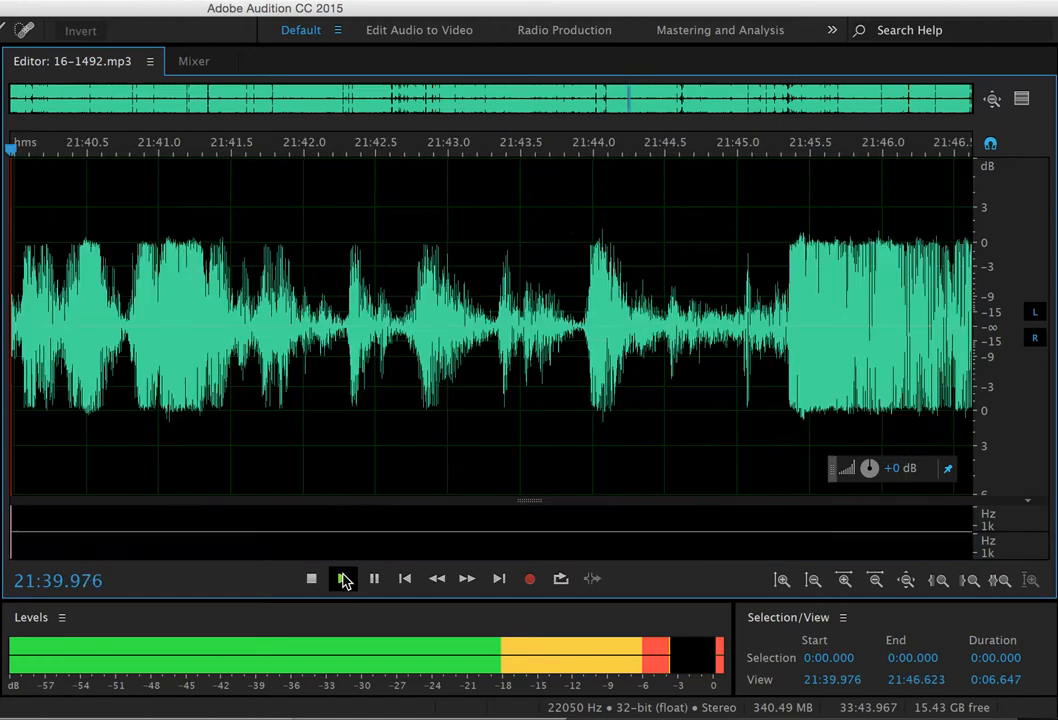
Continue playback in the Waveform editor as the timeline scrolls from 21:42 to about 22:18
left_click(344, 578)
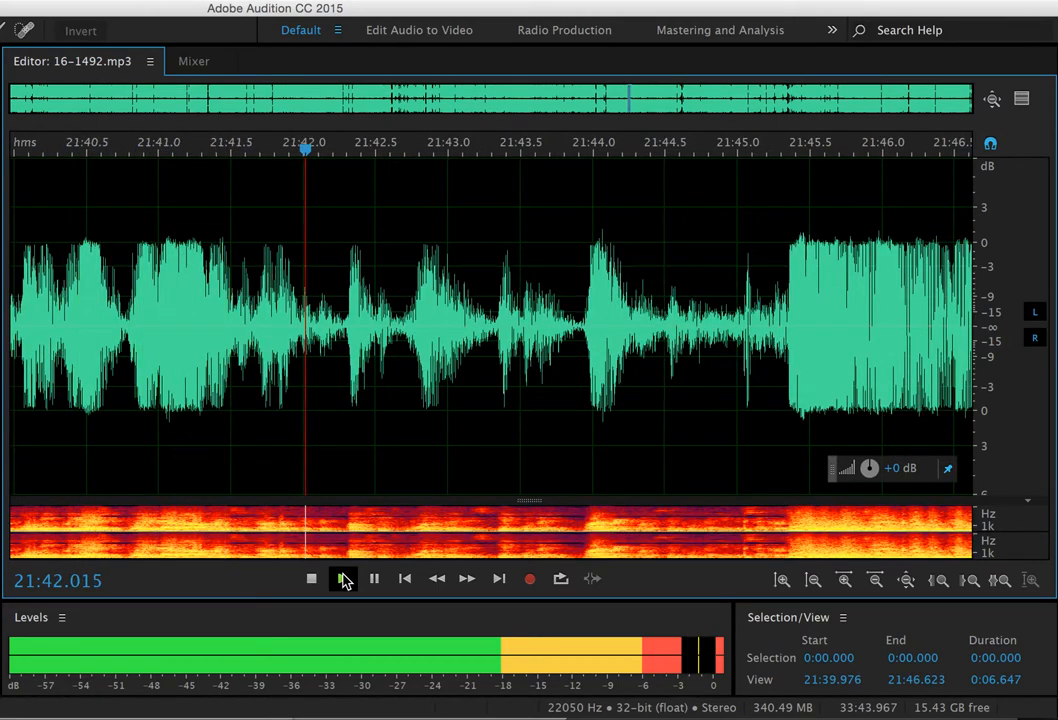
left_click(372, 578)
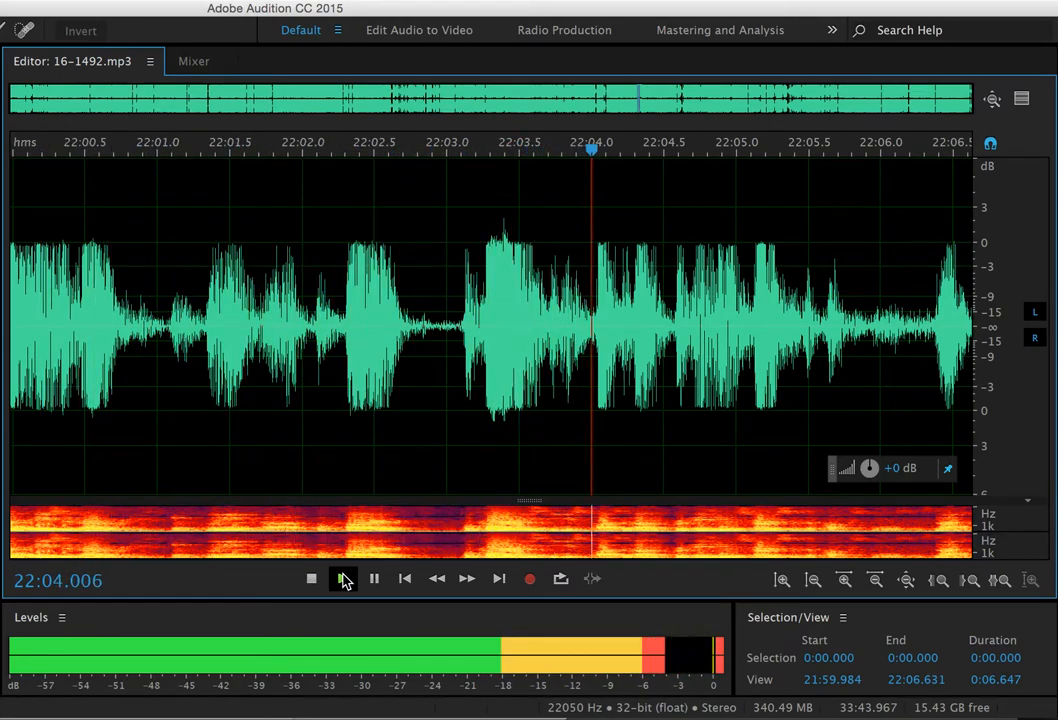
left_click(372, 578)
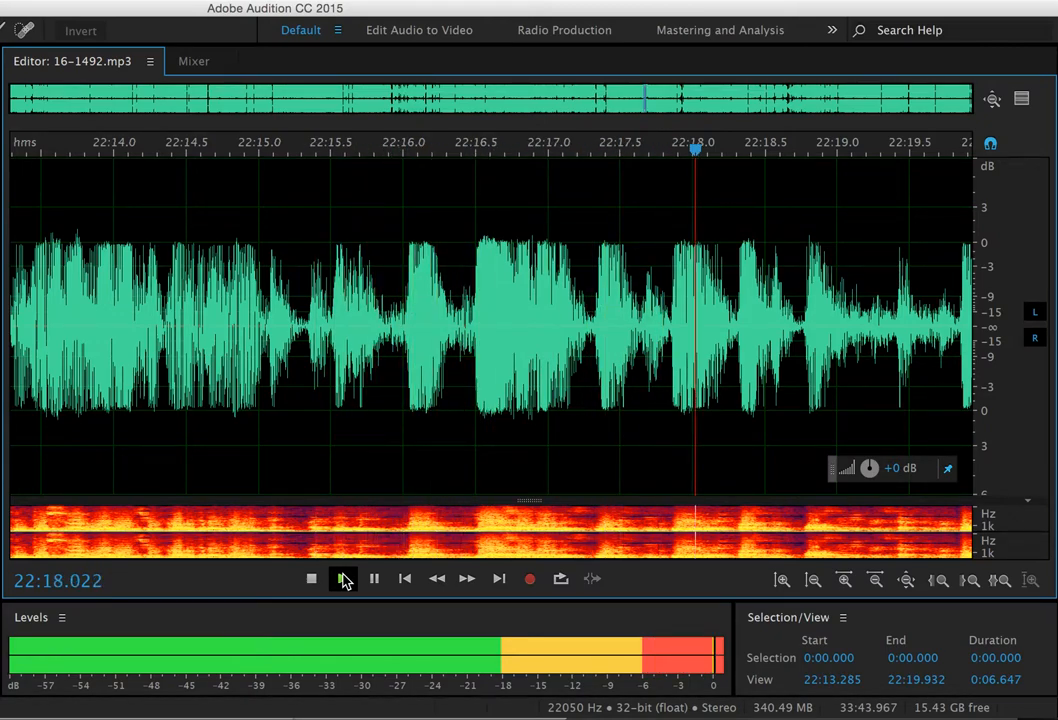
Keep the court argument playing until the time display reads about 25:38
left_click(344, 578)
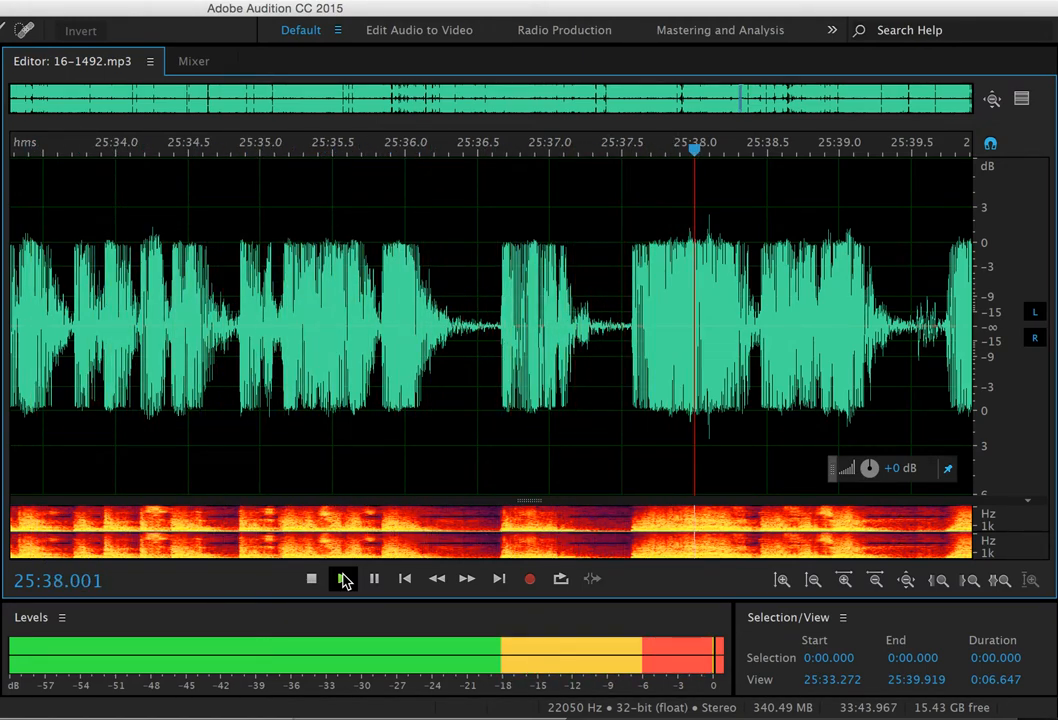
Let playback run with the view following the playhead to about 26:46
left_click(372, 578)
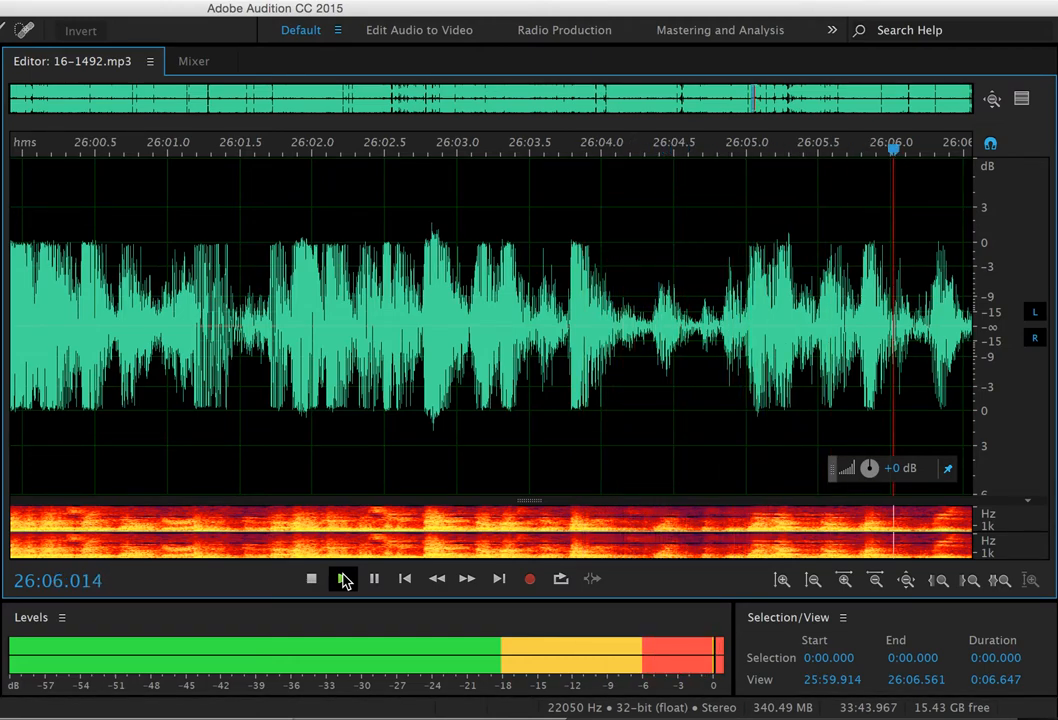
left_click(372, 578)
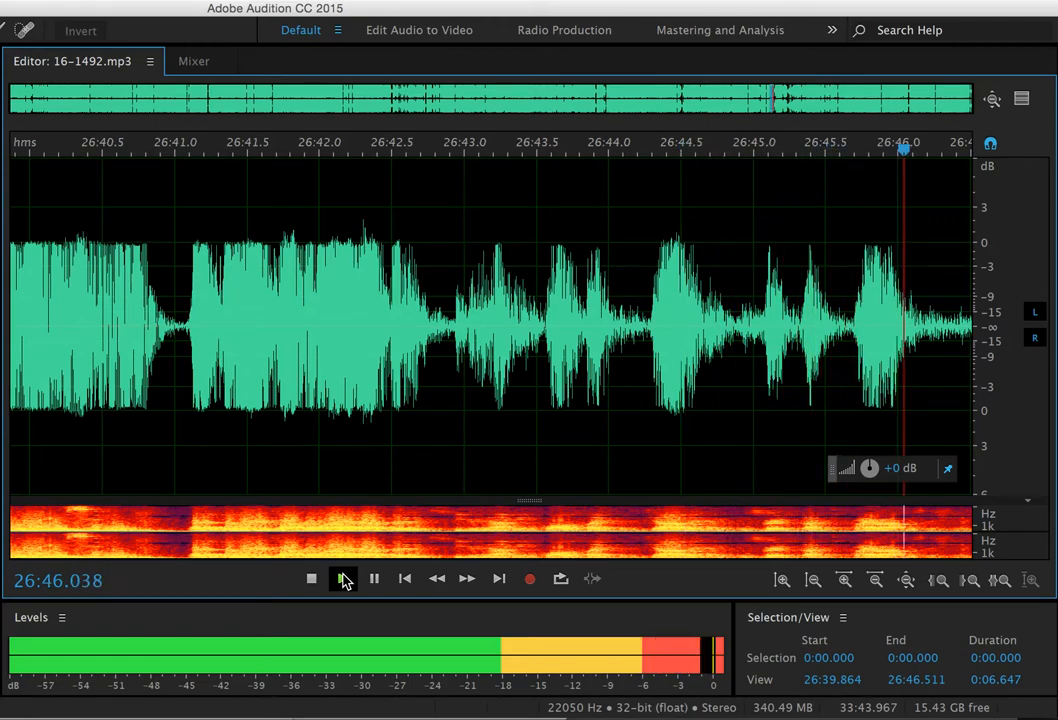
Continue playback as the timeline auto-scrolls until about 30:26
left_click(344, 578)
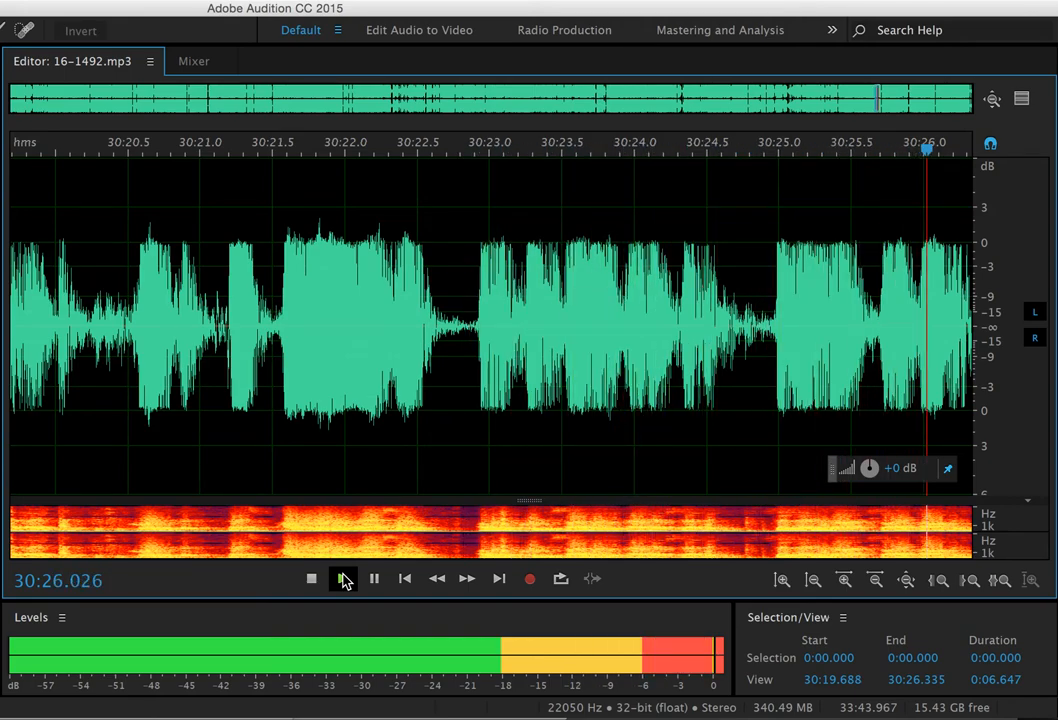
Keep 16-1492.mp3 playing until the playhead passes 30:58 on the ruler
left_click(342, 578)
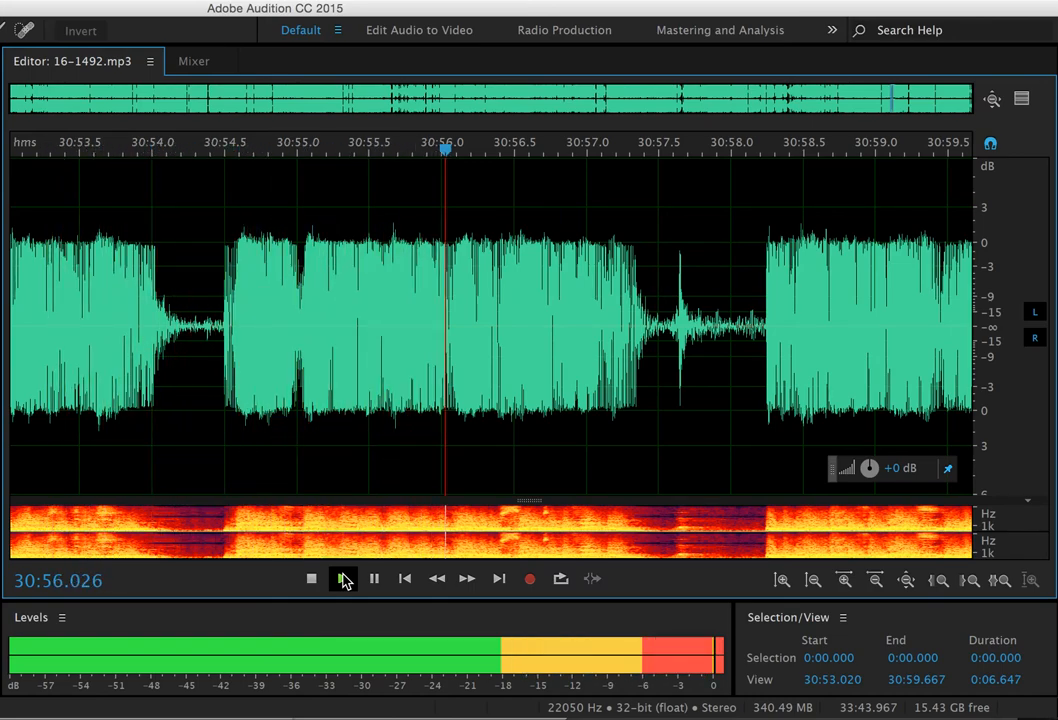
left_click(342, 578)
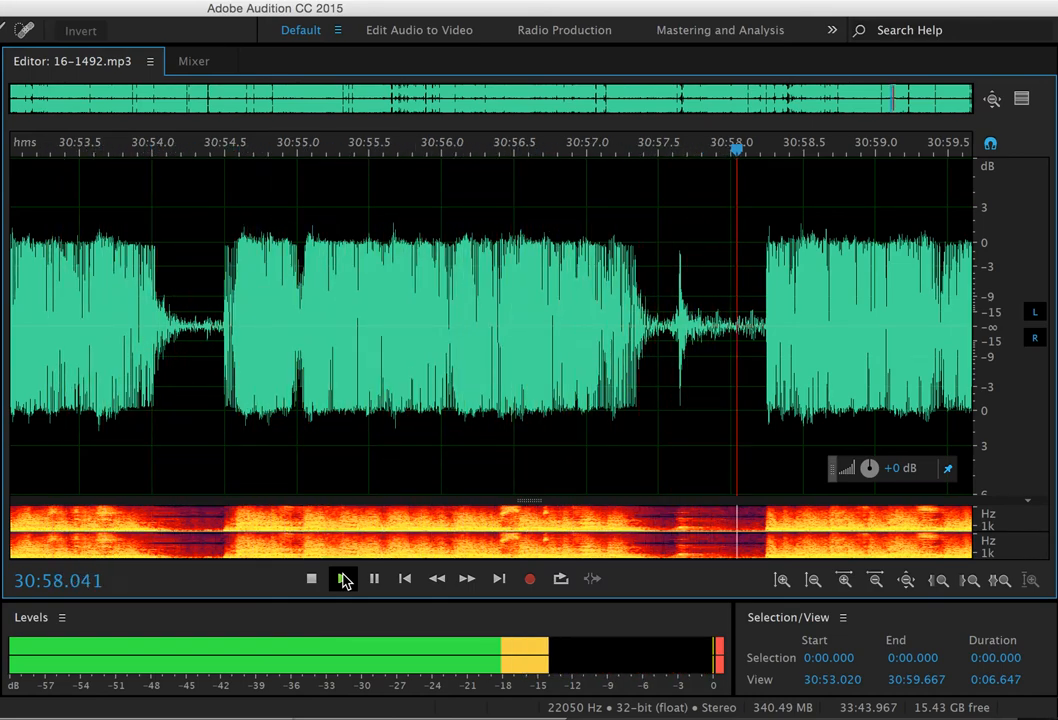